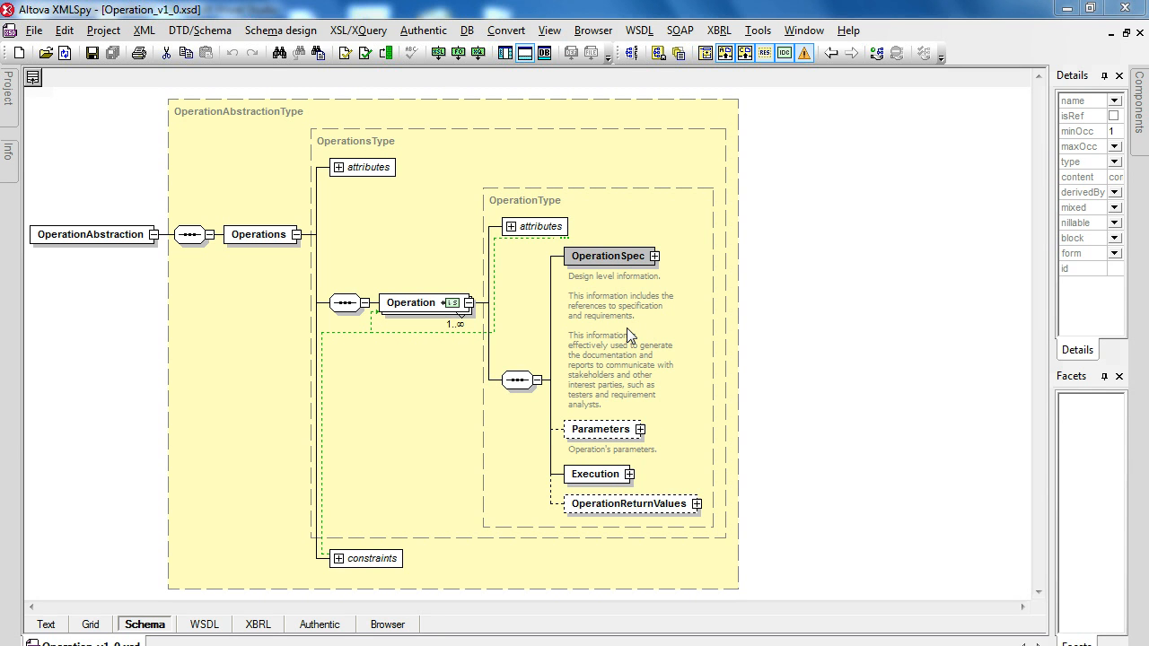
{"action": "mouse_move", "coordinate": [625, 336]}
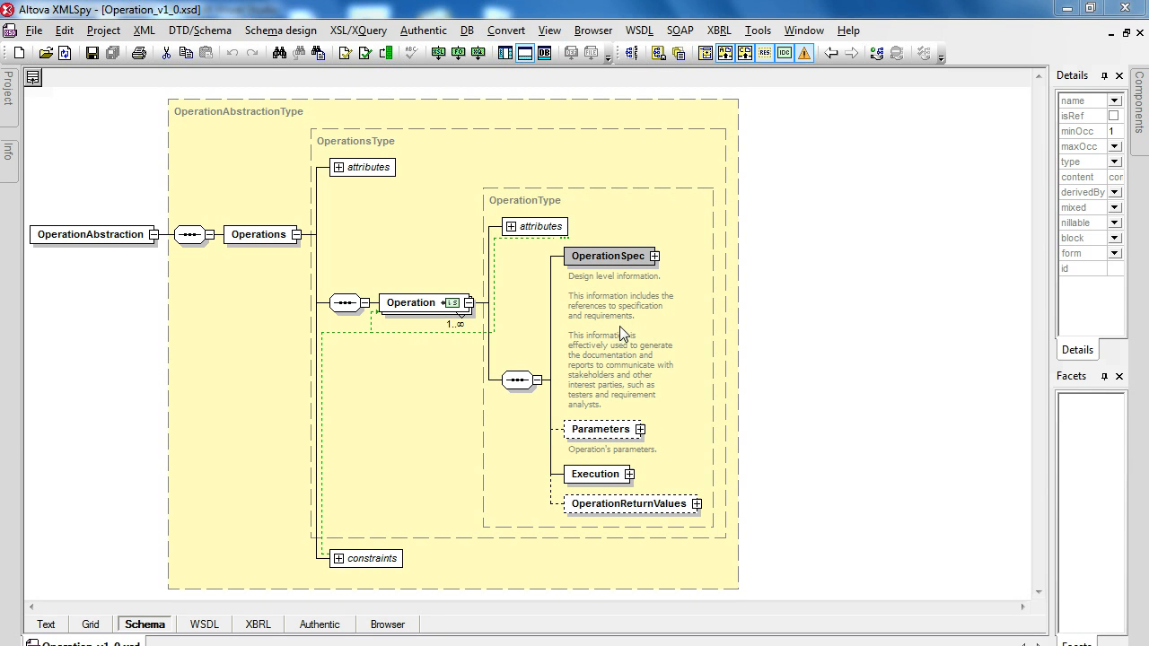
{"action": "mouse_move", "coordinate": [499, 407]}
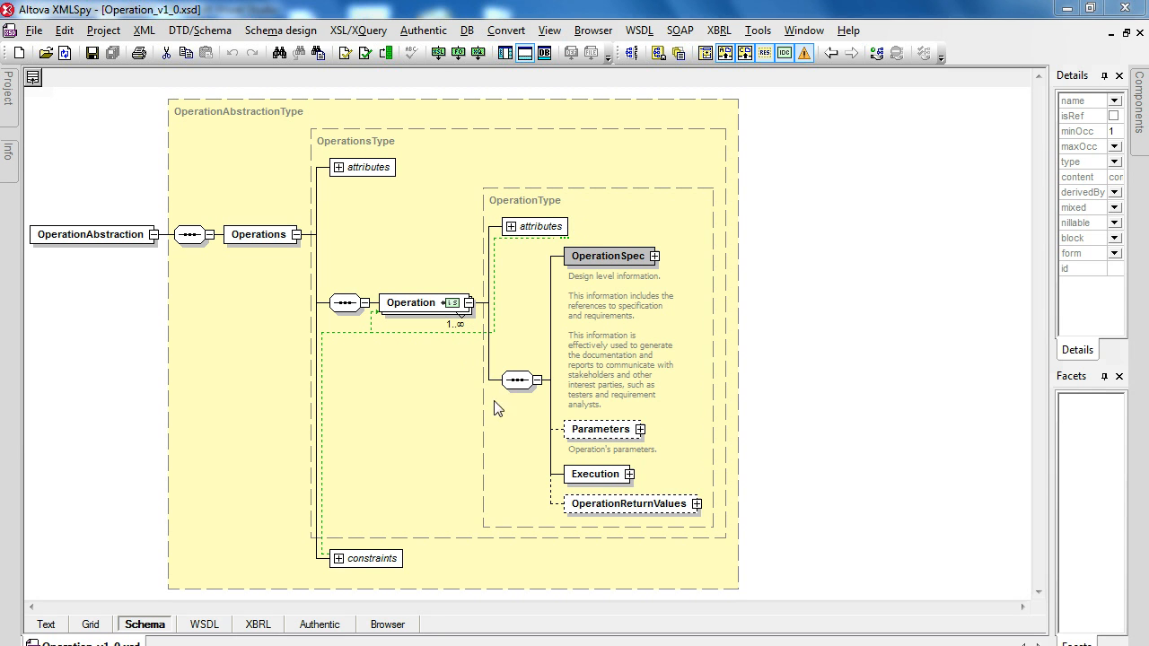
{"action": "mouse_move", "coordinate": [514, 414]}
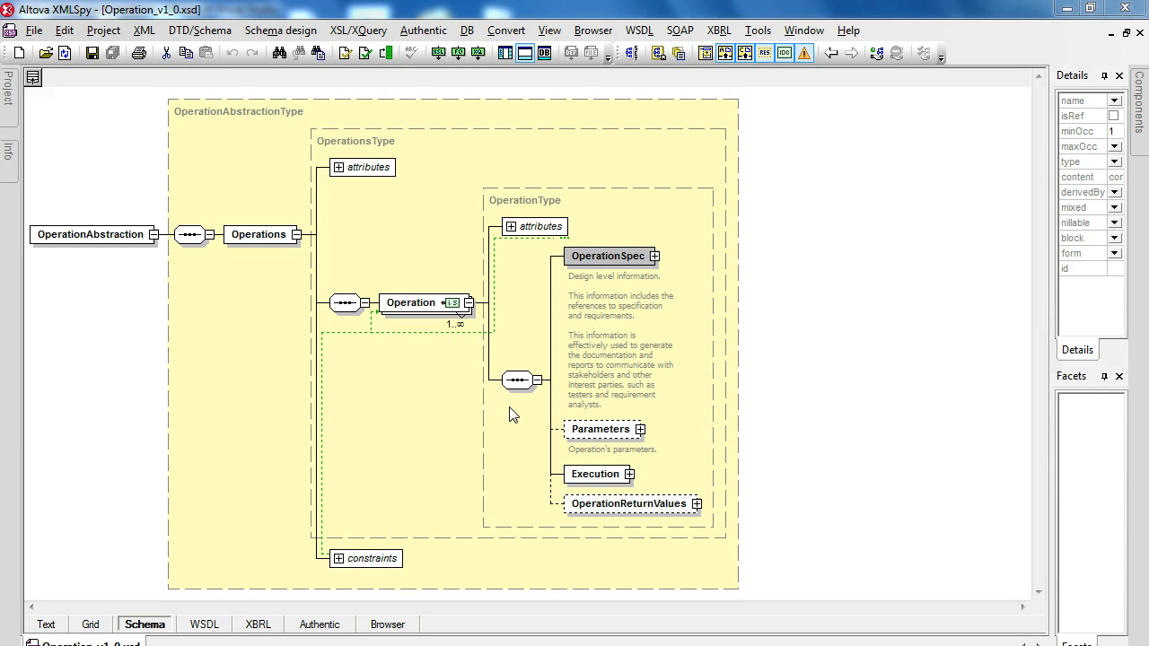
{"action": "mouse_move", "coordinate": [599, 436]}
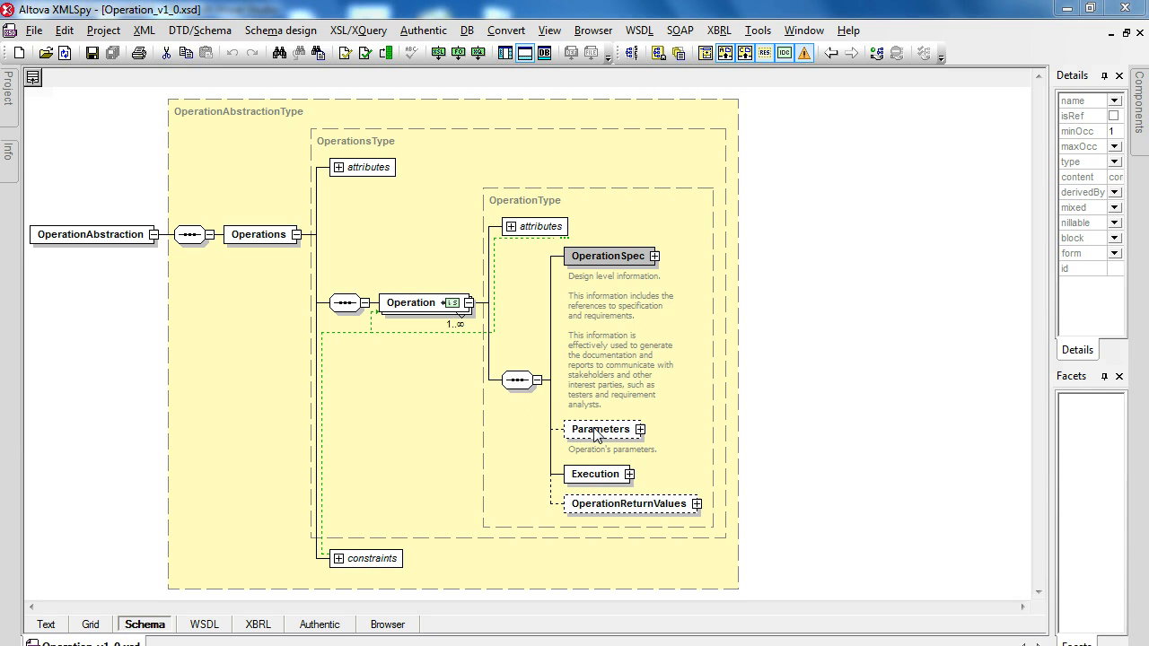
{"action": "mouse_move", "coordinate": [657, 320]}
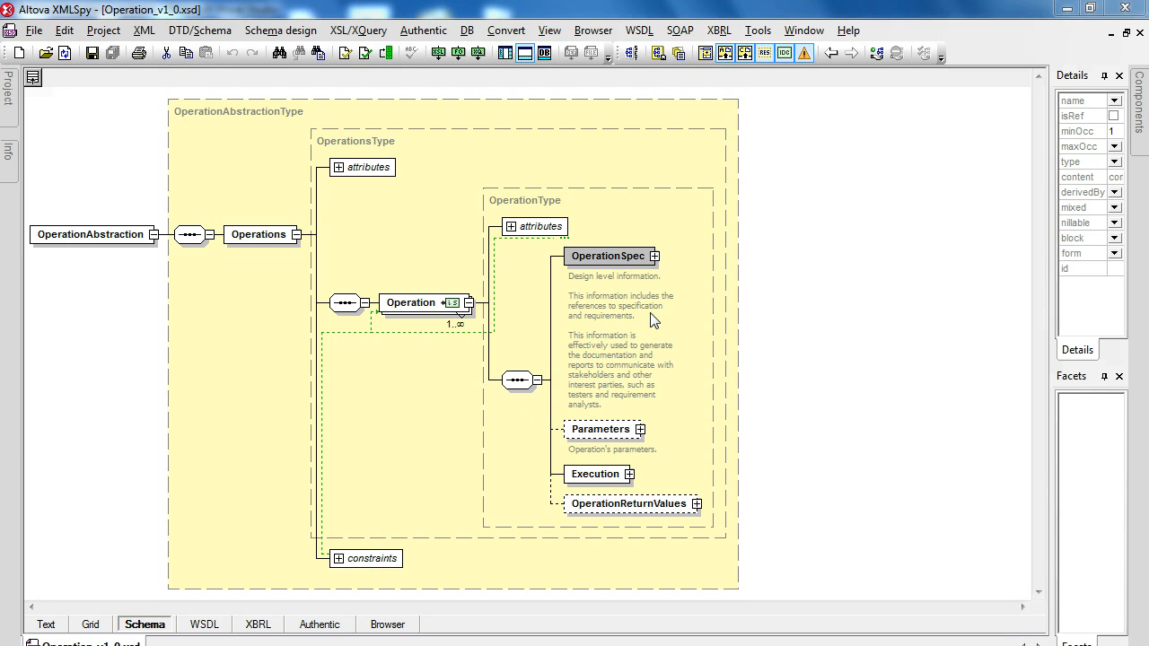
{"action": "mouse_move", "coordinate": [643, 291]}
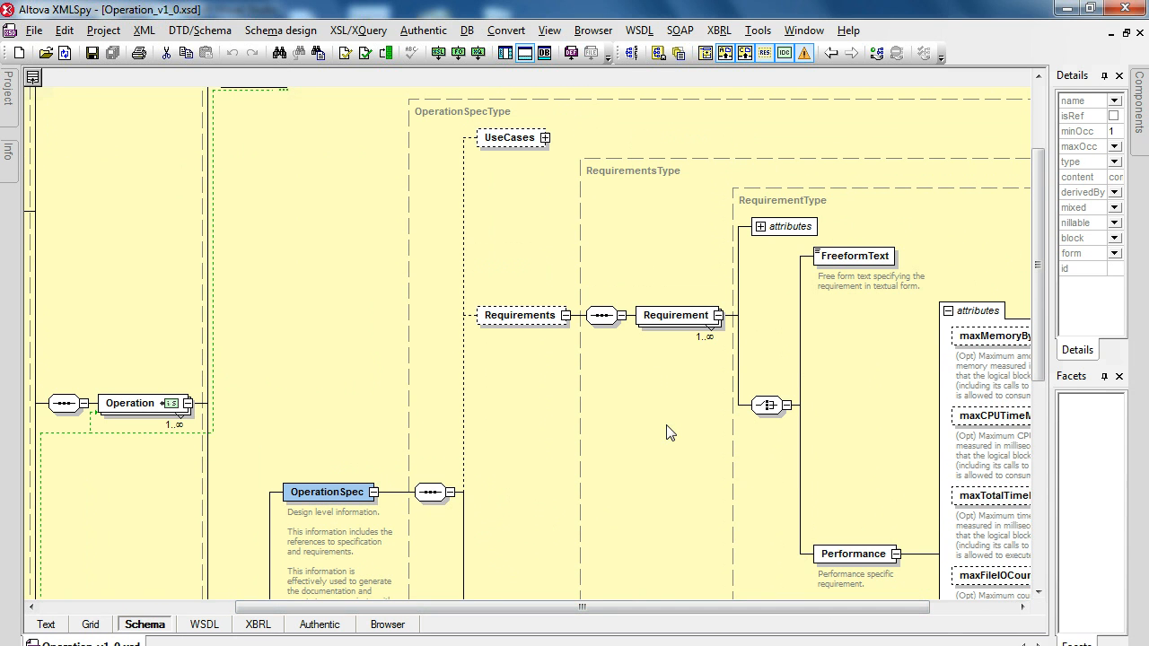
{"action": "mouse_move", "coordinate": [619, 330]}
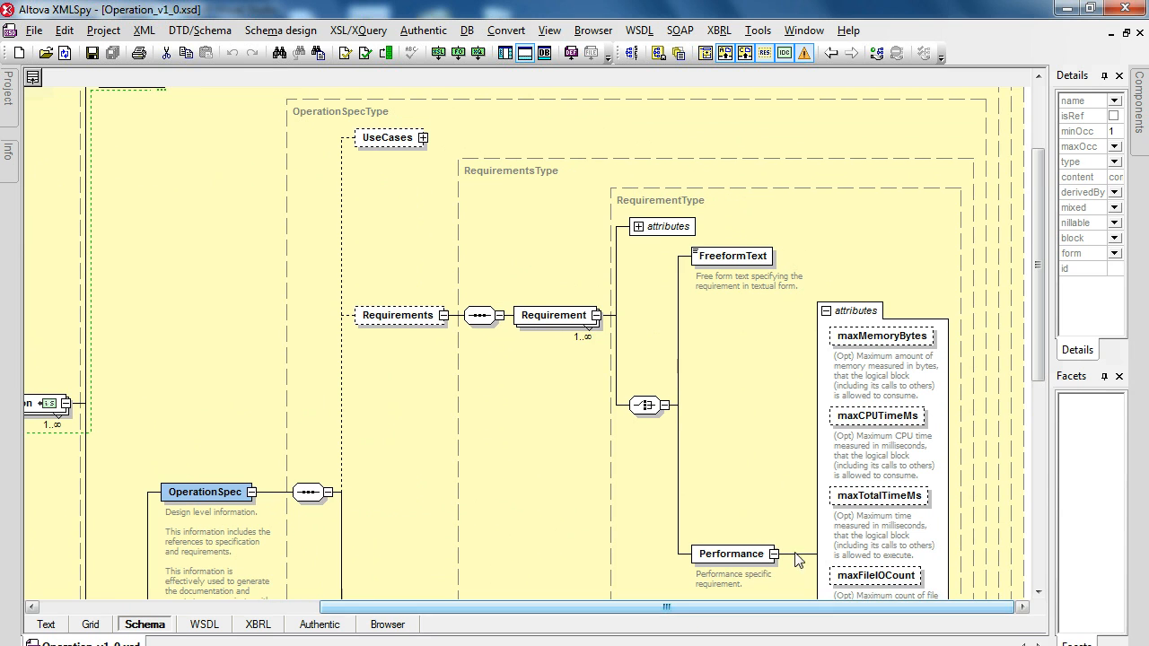
{"action": "mouse_move", "coordinate": [642, 348]}
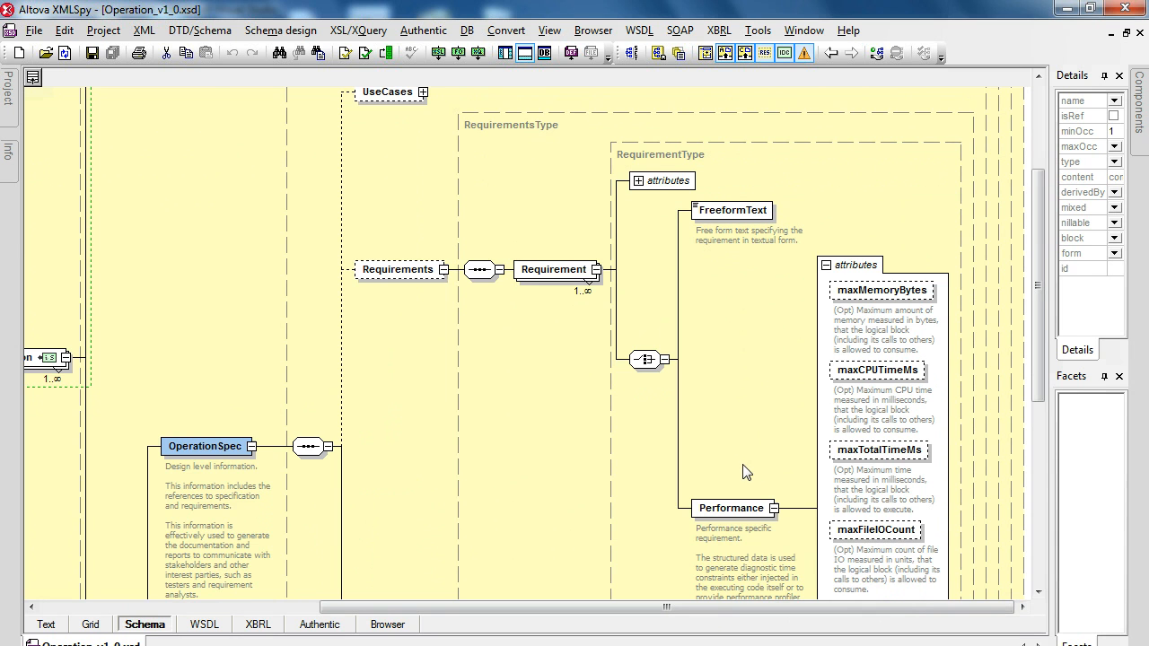
Scroll the expanded schema down to the Performance element and its maxTotalTimeMs attribute
{"action": "scroll", "scroll_direction": "down", "scroll_amount": 3}
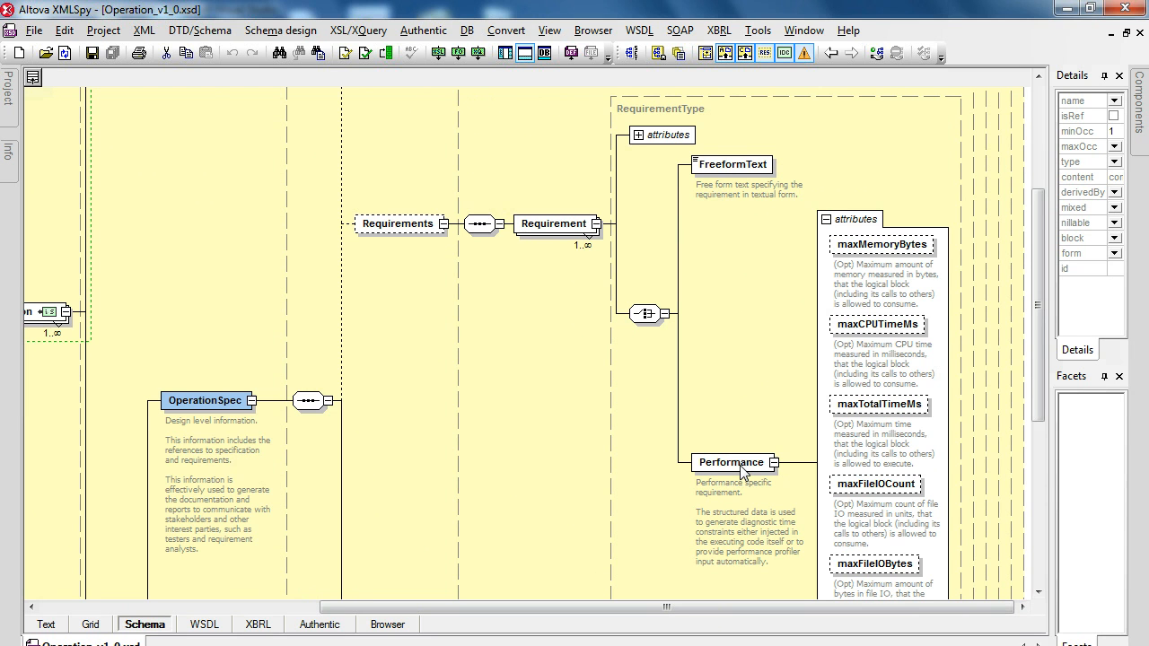
{"action": "scroll", "scroll_direction": "down", "scroll_amount": 3}
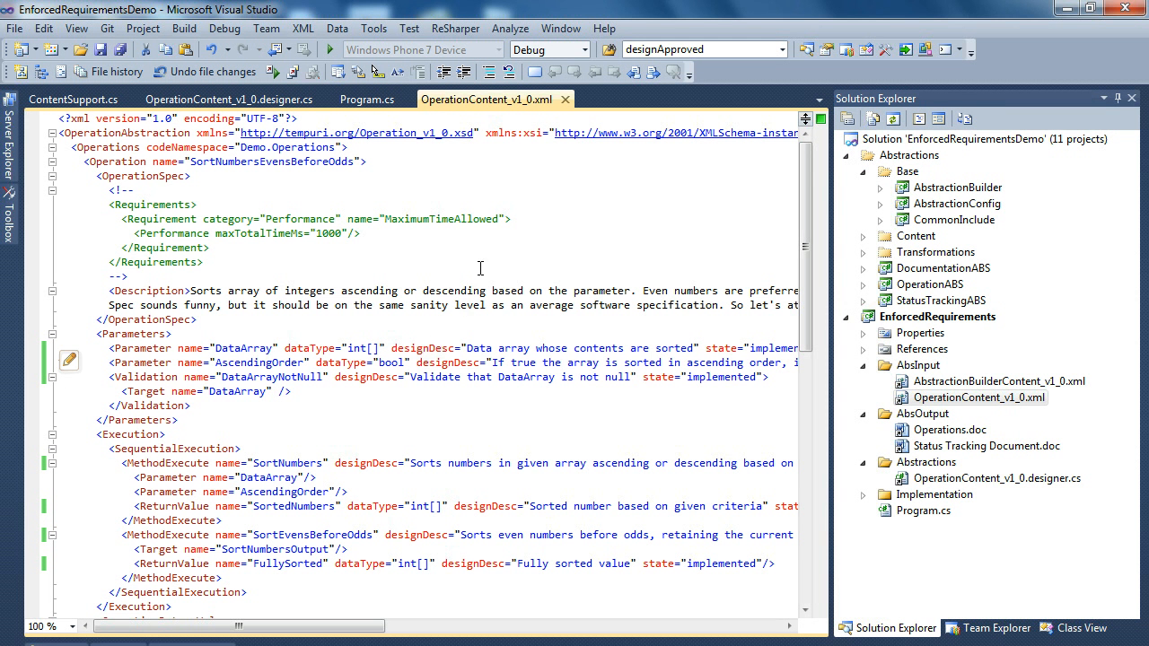
{"action": "mouse_move", "coordinate": [499, 291]}
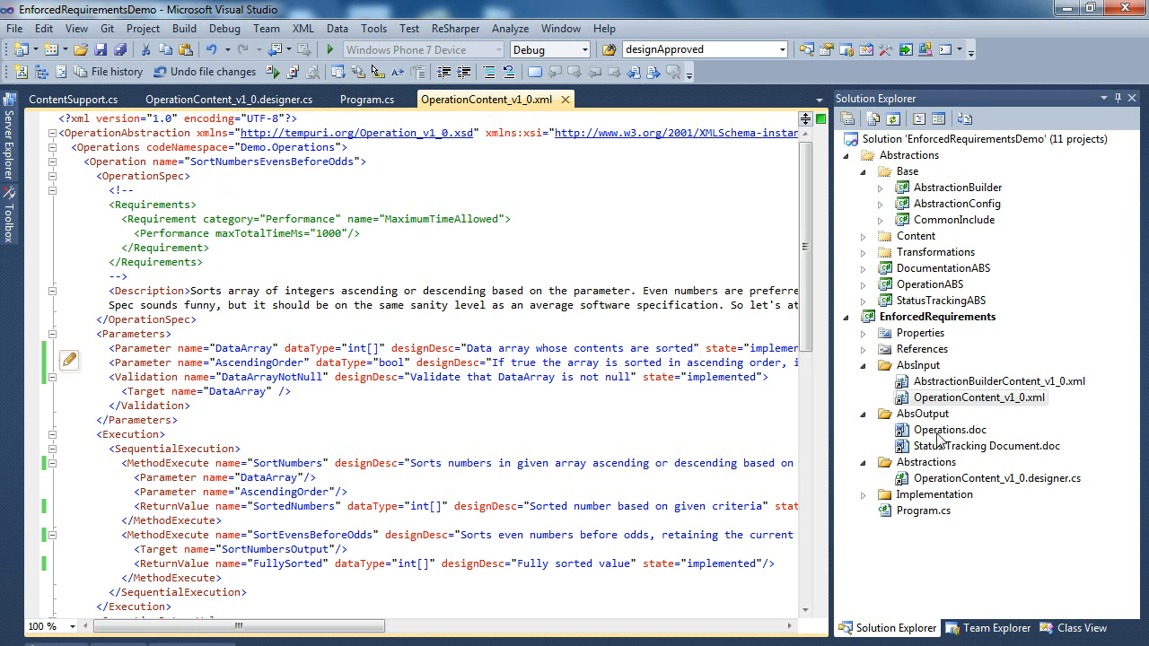
Open Operations.doc from the AbsOutput folder in Word
{"action": "double_click", "coordinate": [930, 430]}
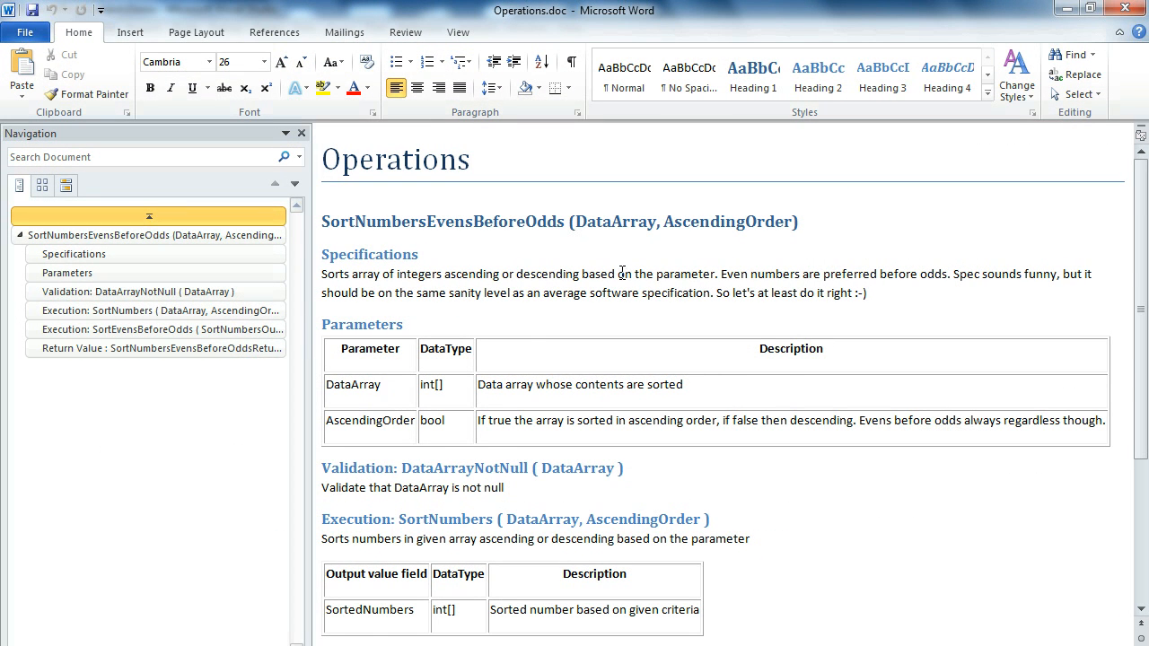
Scroll through the SortNumbersEvensBeforeOdds documentation in Word
{"action": "scroll", "scroll_direction": "down", "scroll_amount": 3}
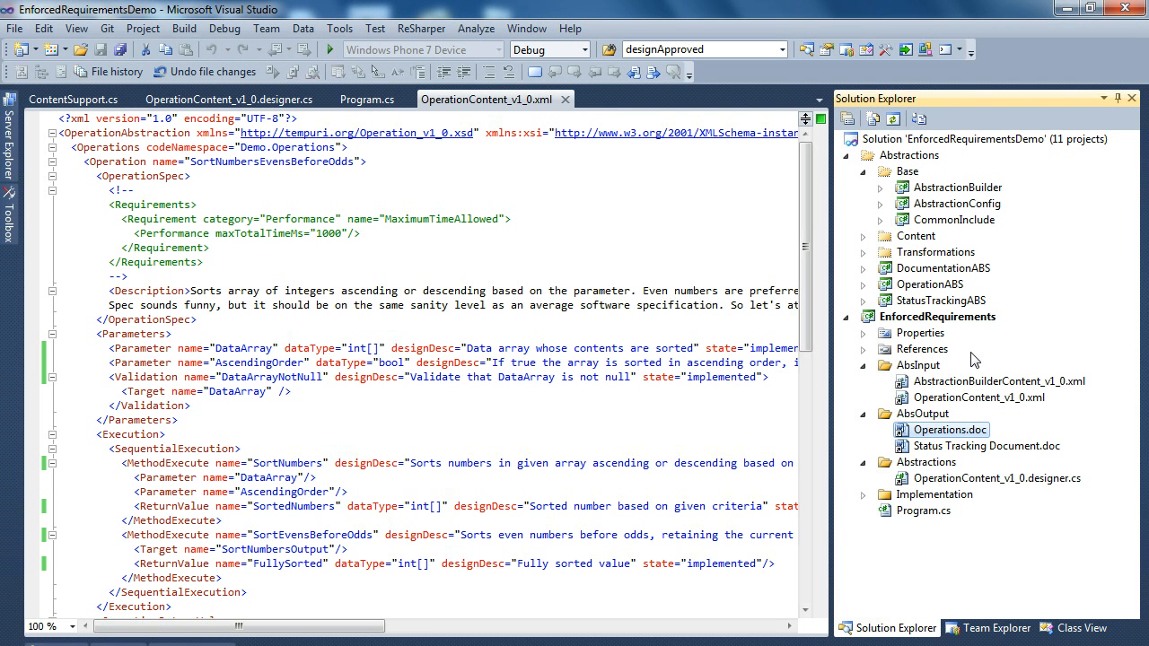
{"action": "mouse_move", "coordinate": [930, 520]}
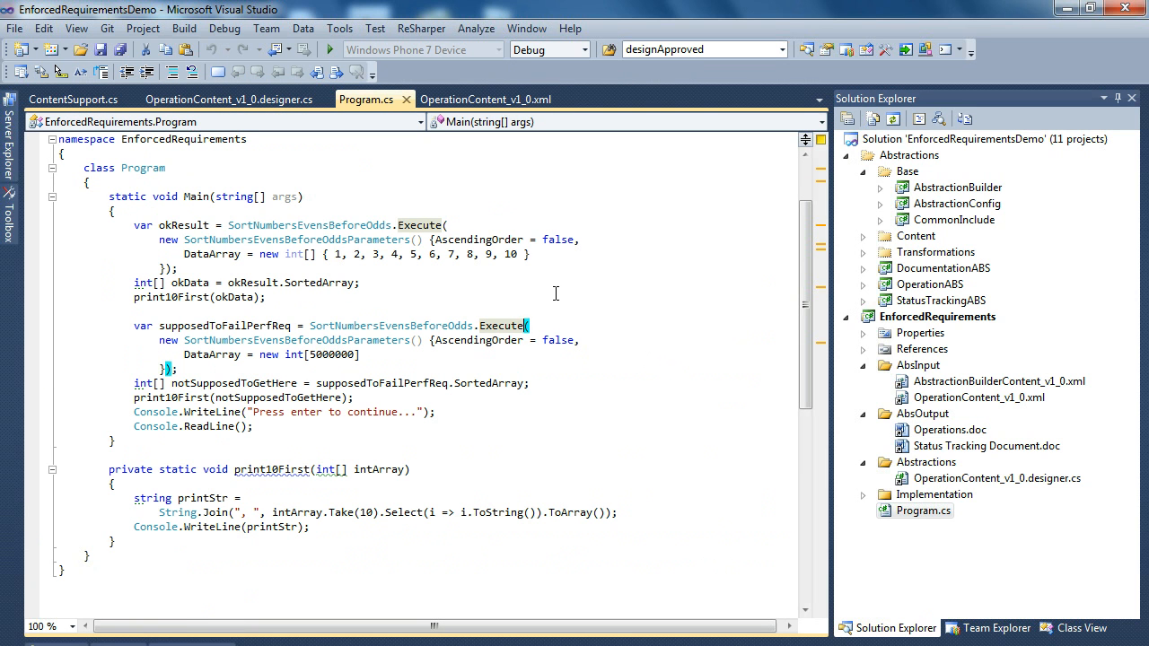
{"action": "mouse_move", "coordinate": [538, 267]}
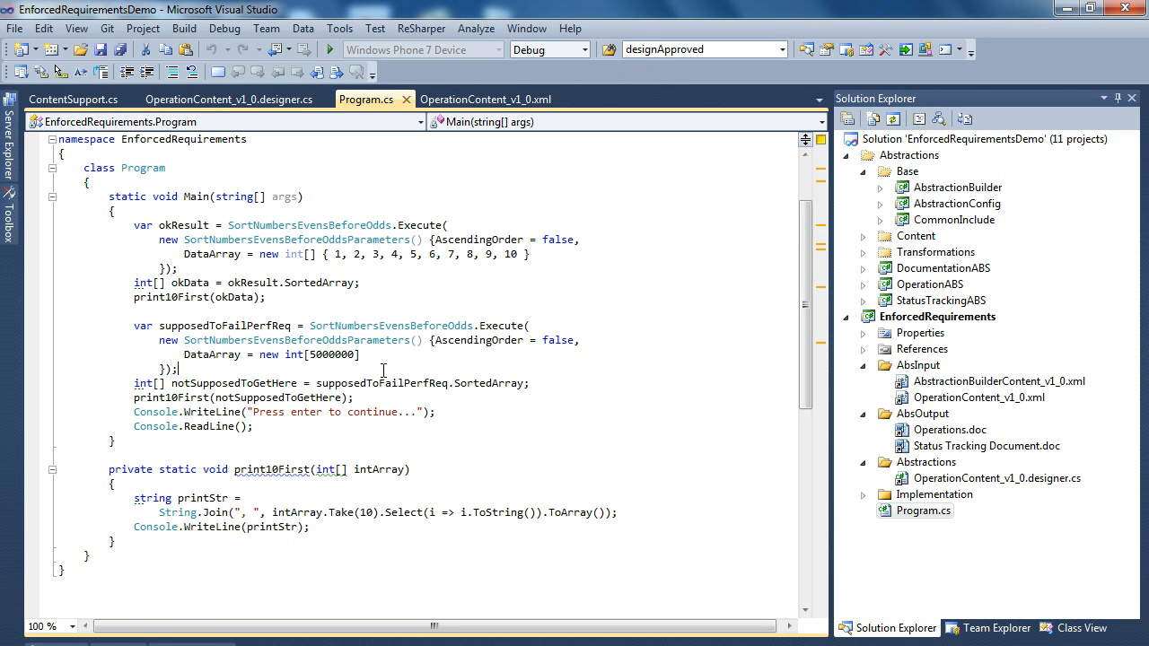
Run the program with F5, then switch to the Program.cs tab to review the Execute calls
{"action": "key", "text": "F5"}
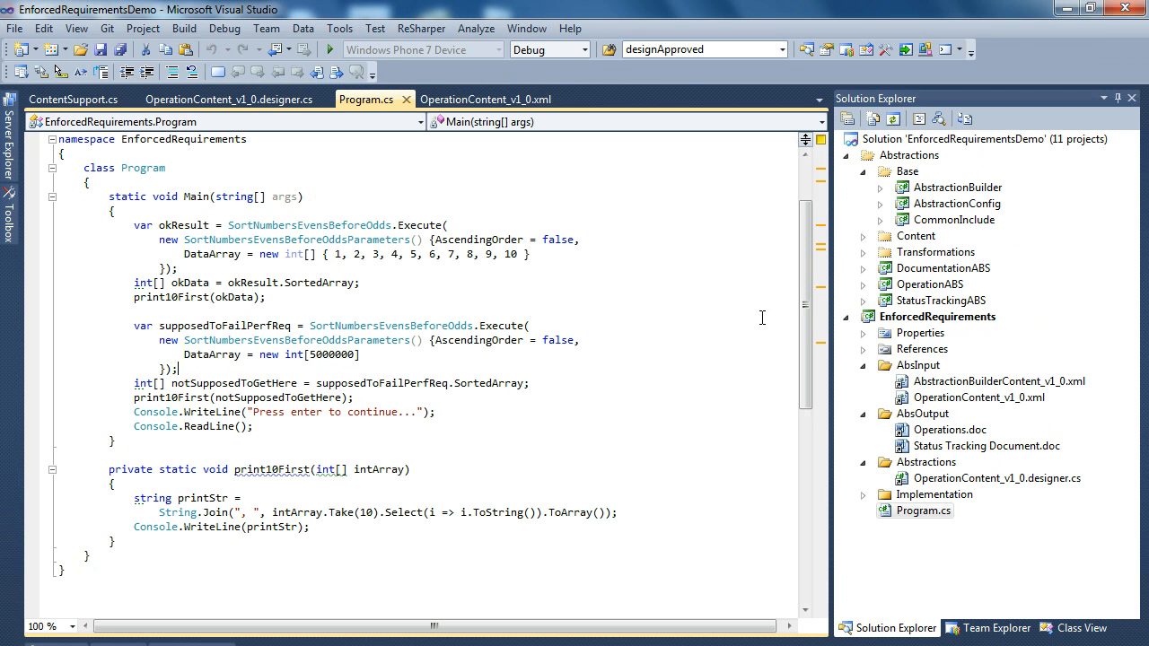
{"action": "left_click", "coordinate": [485, 99]}
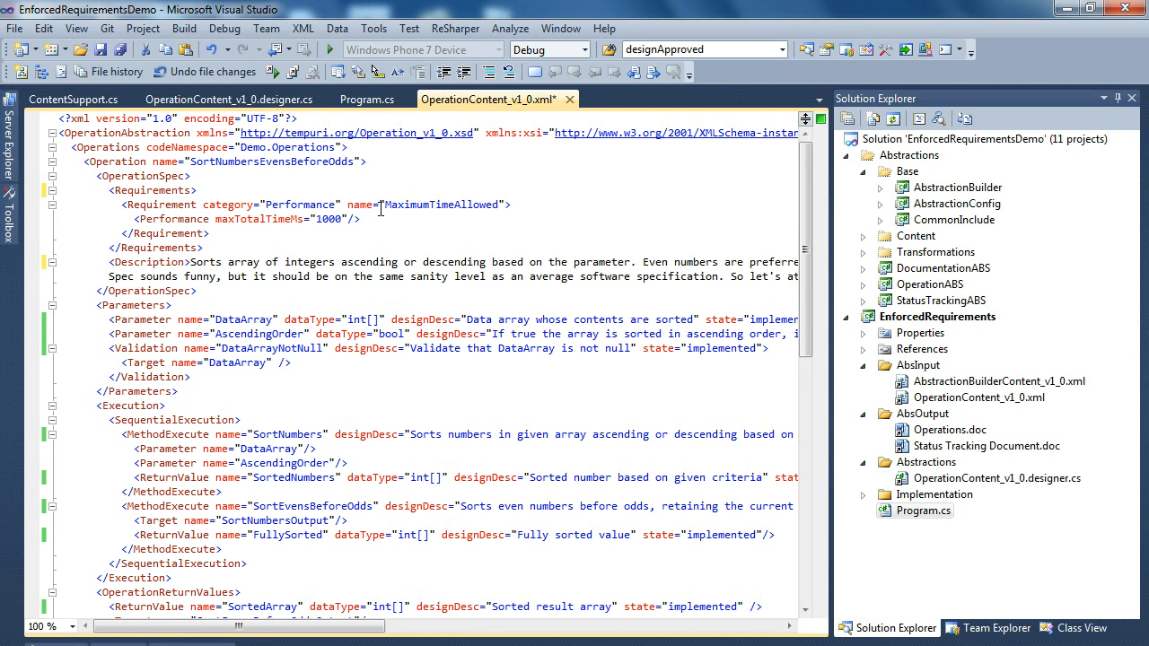
Save the XML, regenerate the C# via the custom tool, reload the designer file and reopen Operations.doc
{"action": "key", "text": "ctrl+s"}
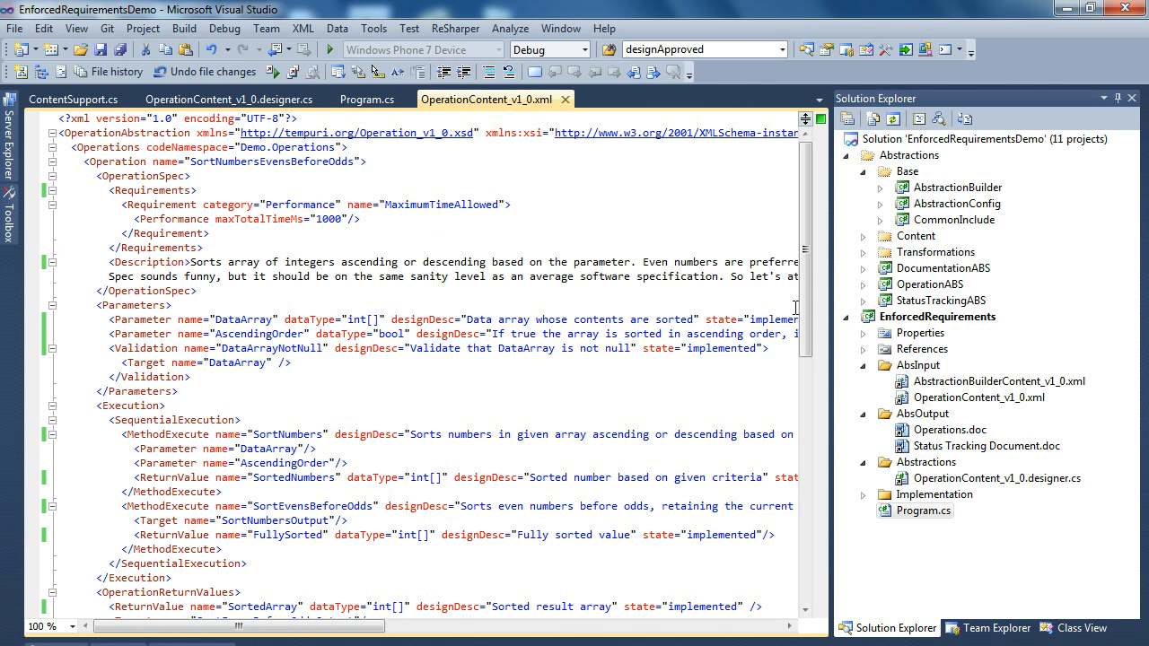
{"action": "right_click", "coordinate": [936, 315]}
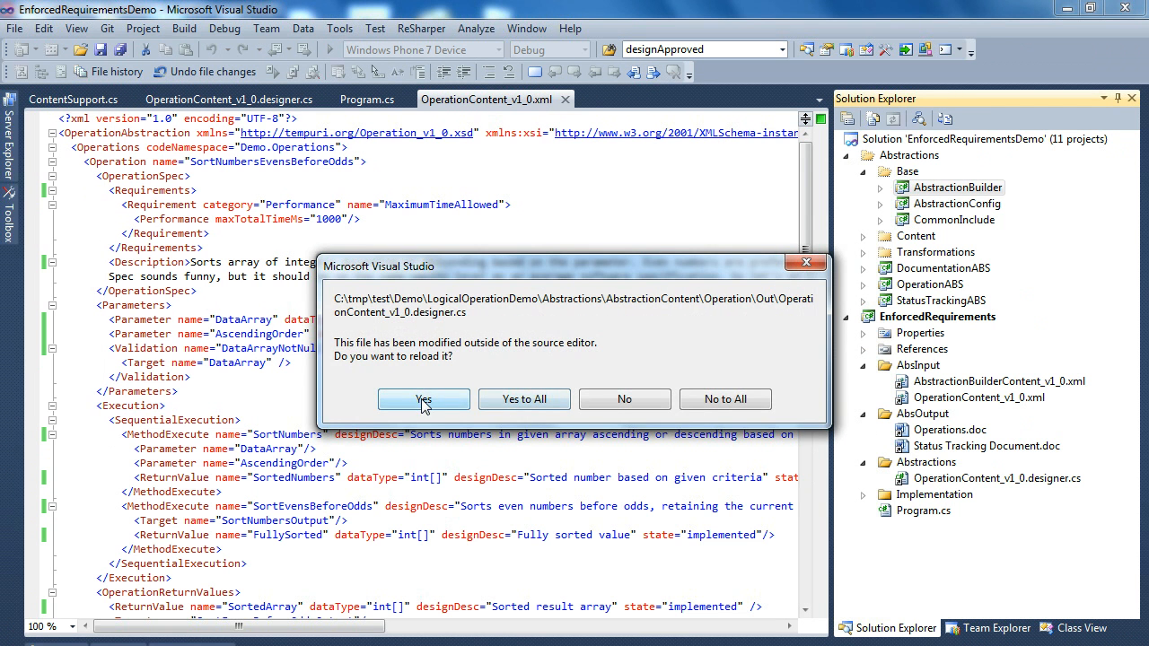
{"action": "left_click", "coordinate": [424, 398]}
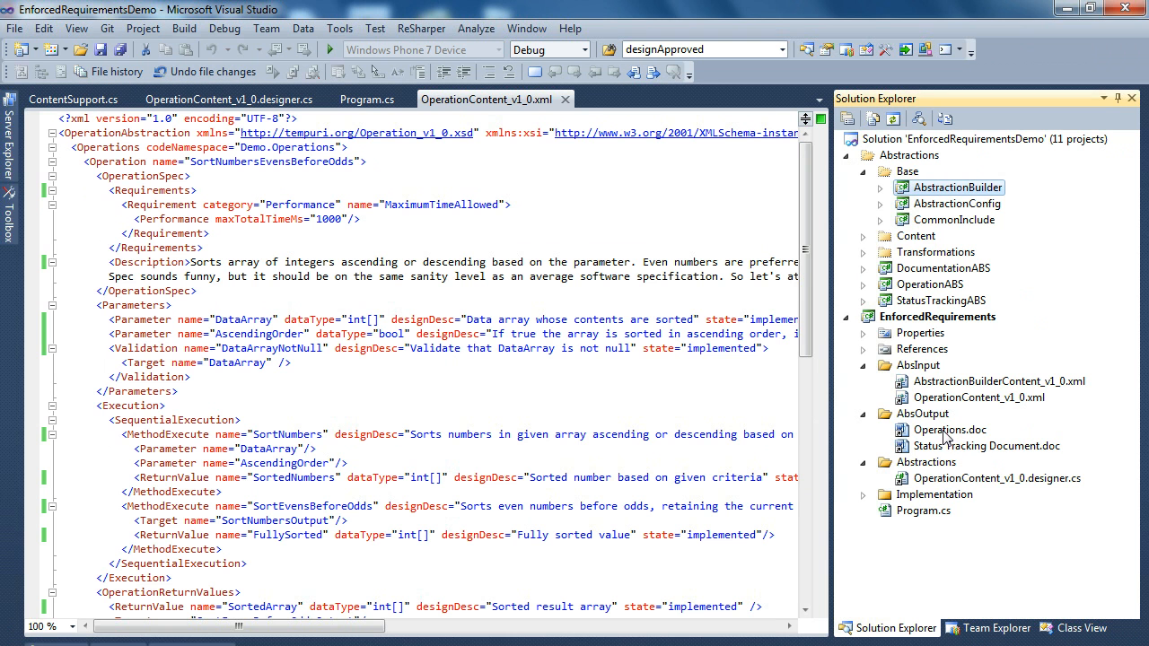
{"action": "double_click", "coordinate": [940, 430]}
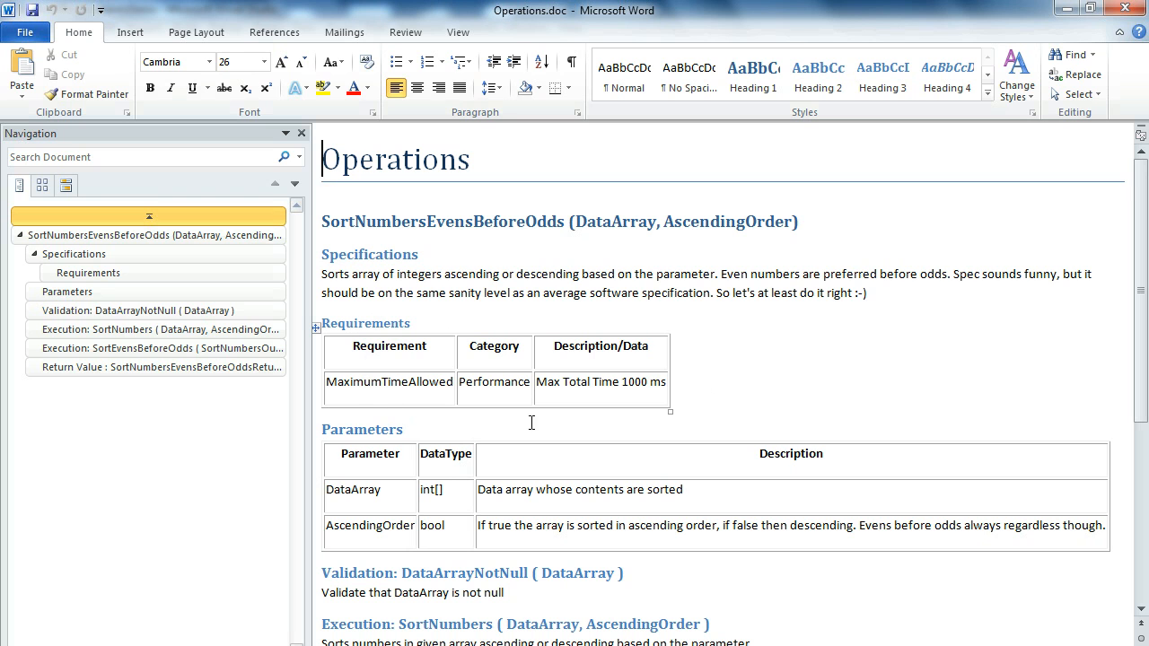
{"action": "mouse_move", "coordinate": [570, 406]}
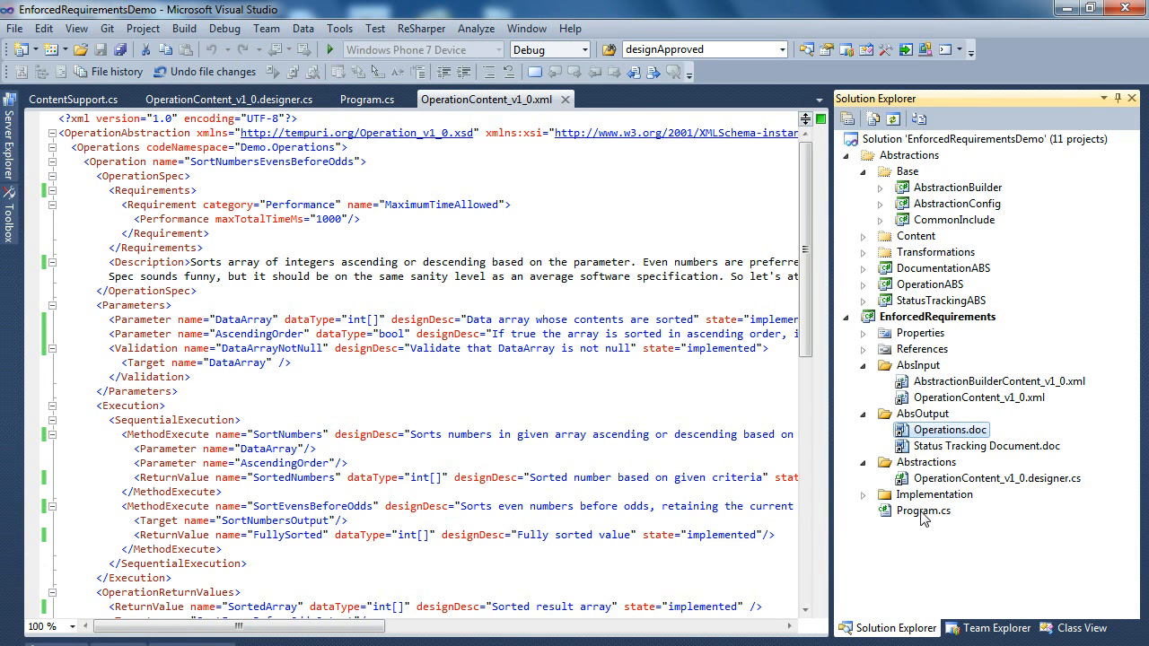
Open Program.cs from Solution Explorer and start debugging with F5
{"action": "double_click", "coordinate": [923, 510]}
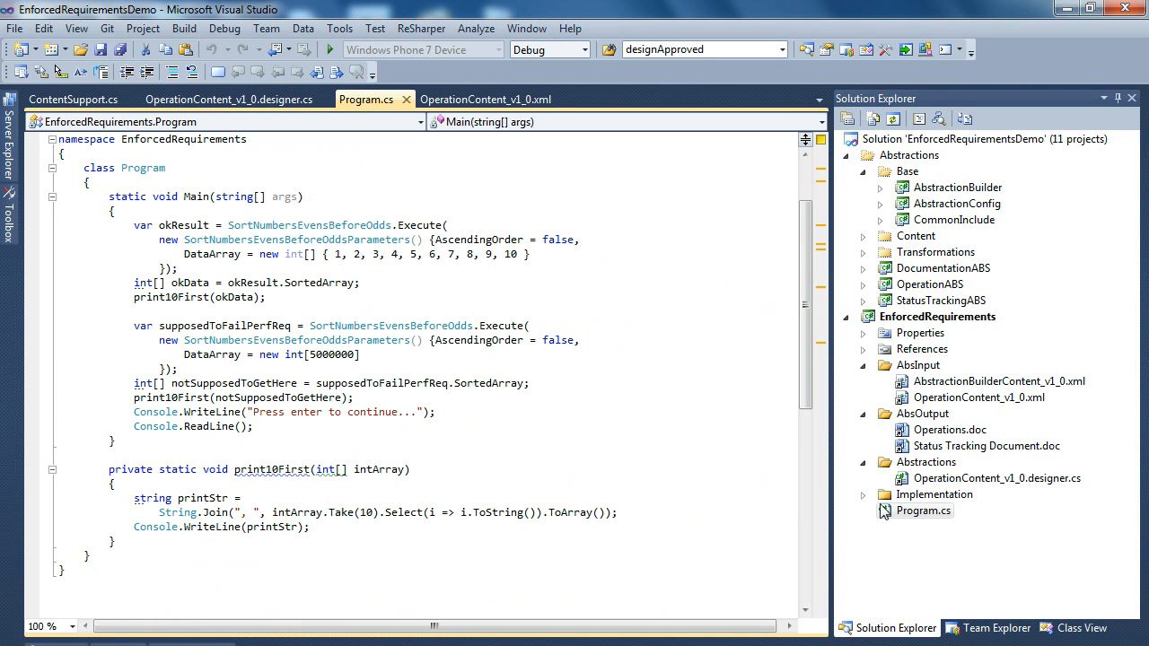
{"action": "left_click", "coordinate": [355, 396]}
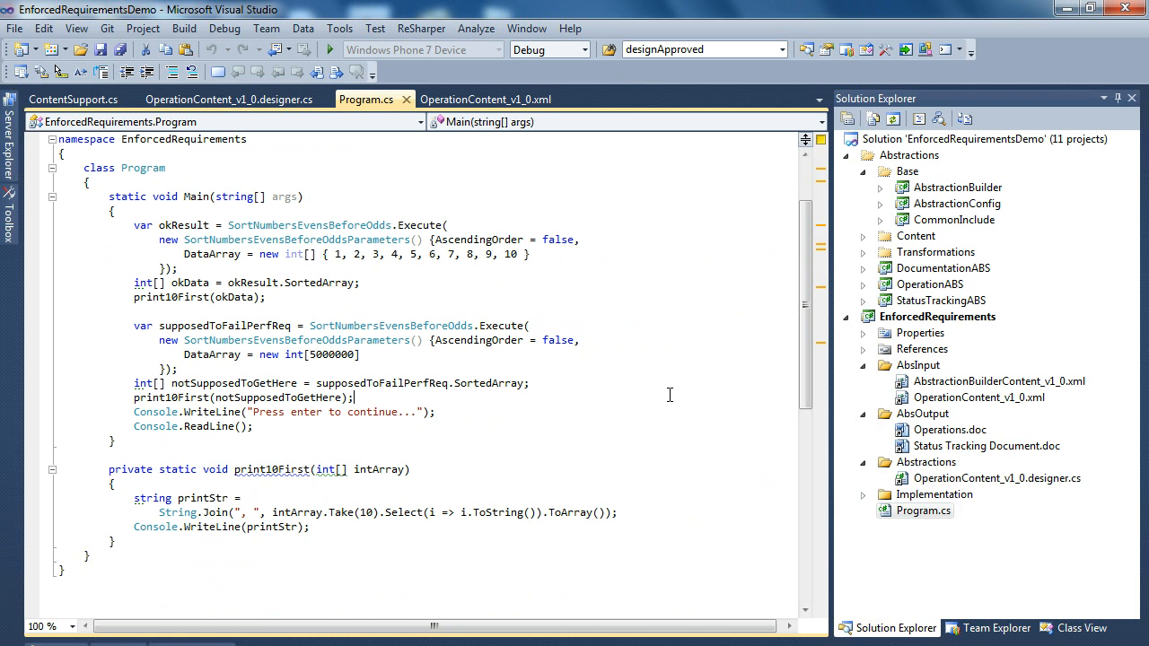
{"action": "key", "text": "F5"}
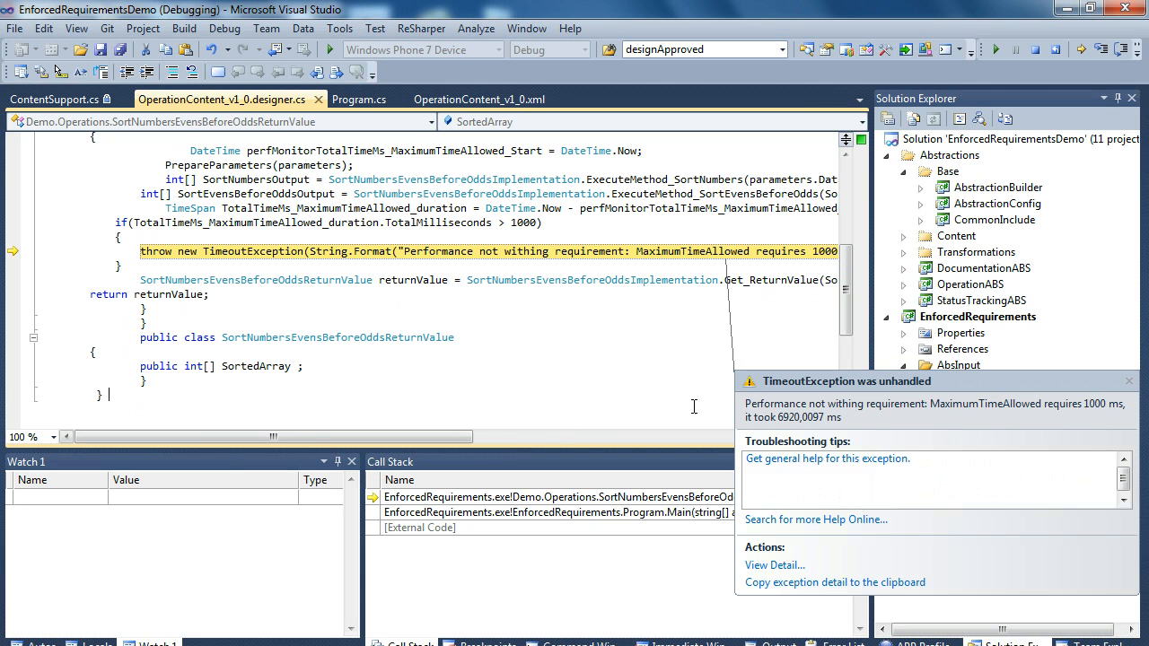
{"action": "mouse_move", "coordinate": [858, 409]}
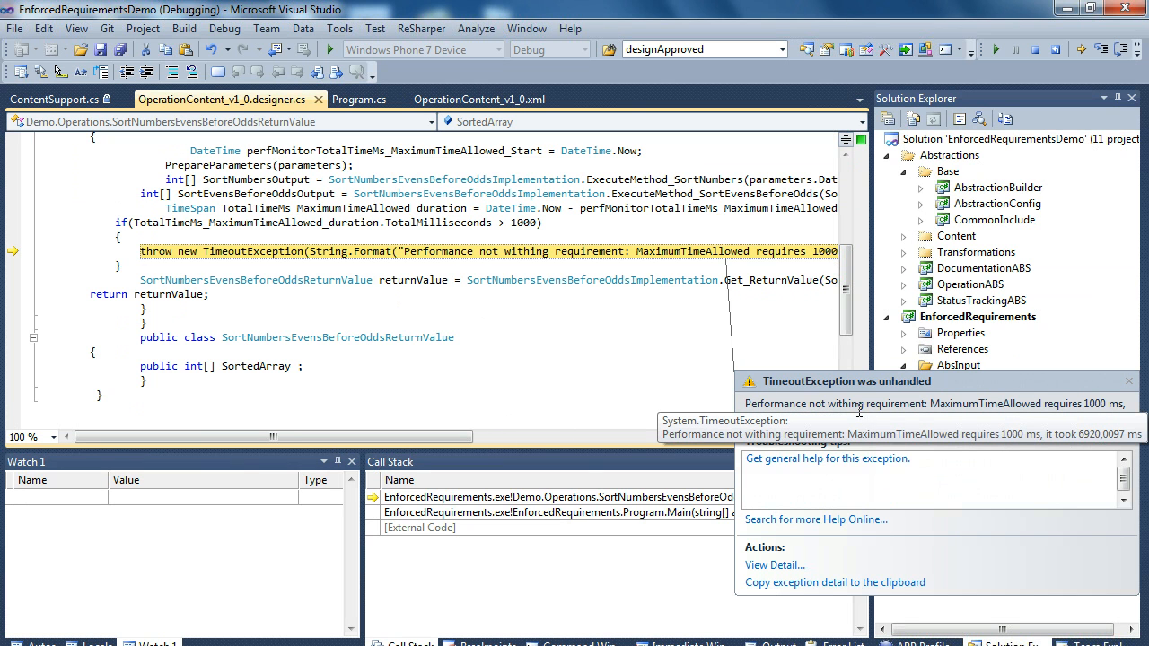
{"action": "mouse_move", "coordinate": [653, 341]}
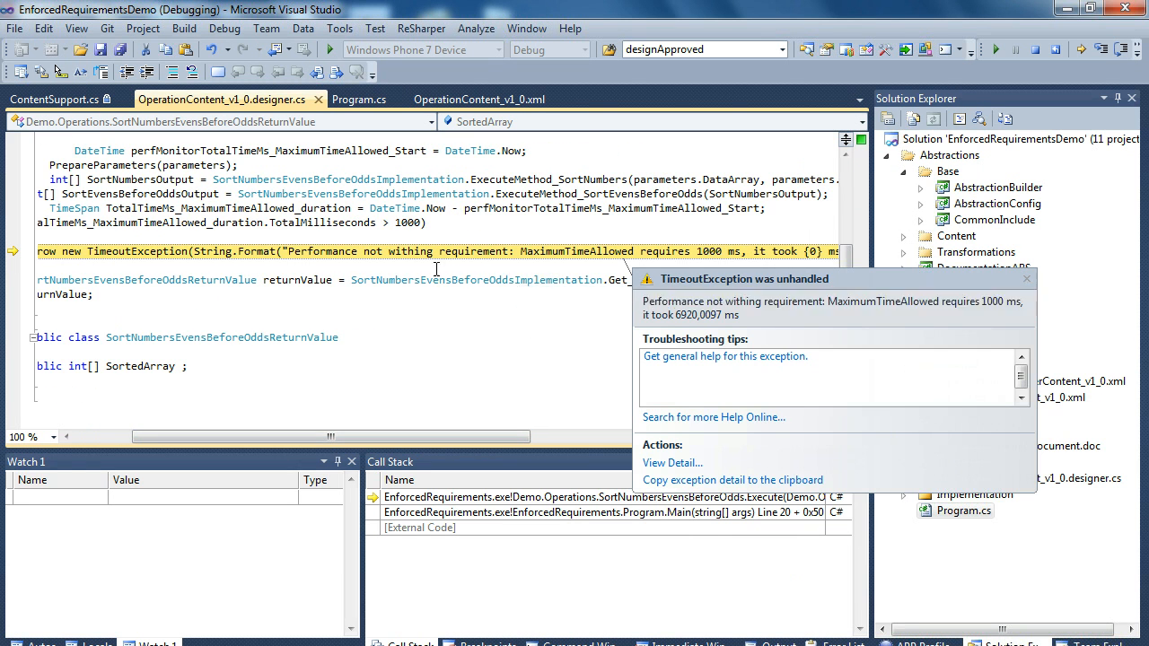
Scroll to the TimeoutException throw statement, then stop debugging
{"action": "scroll", "scroll_direction": "right", "scroll_amount": 3}
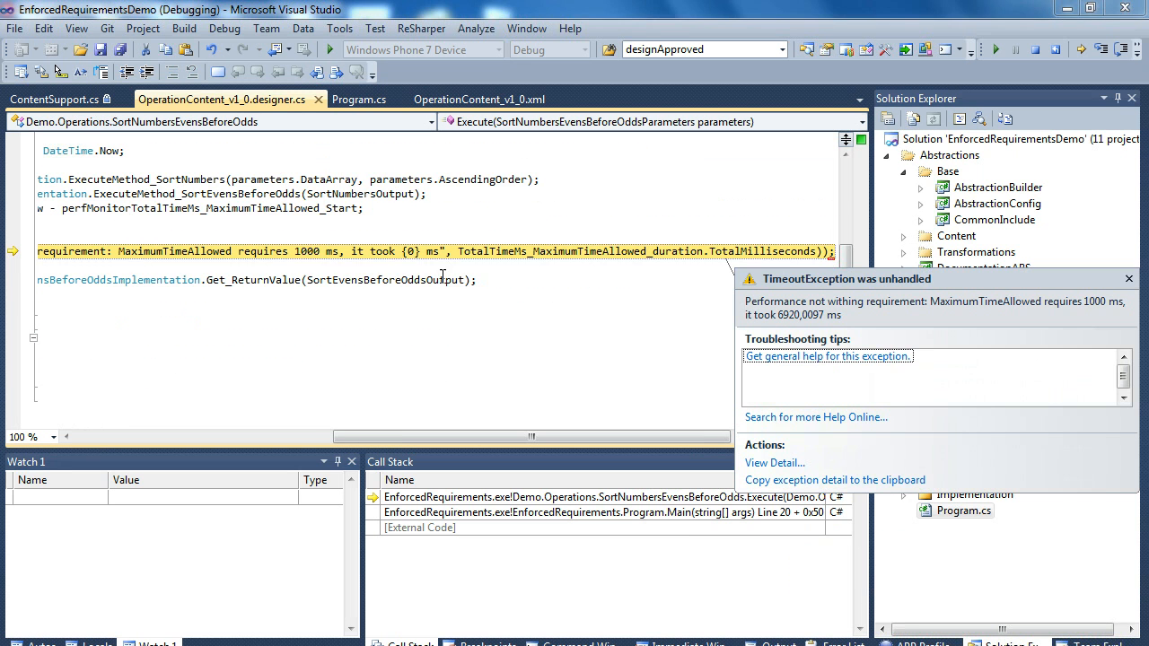
{"action": "left_click", "coordinate": [1129, 278]}
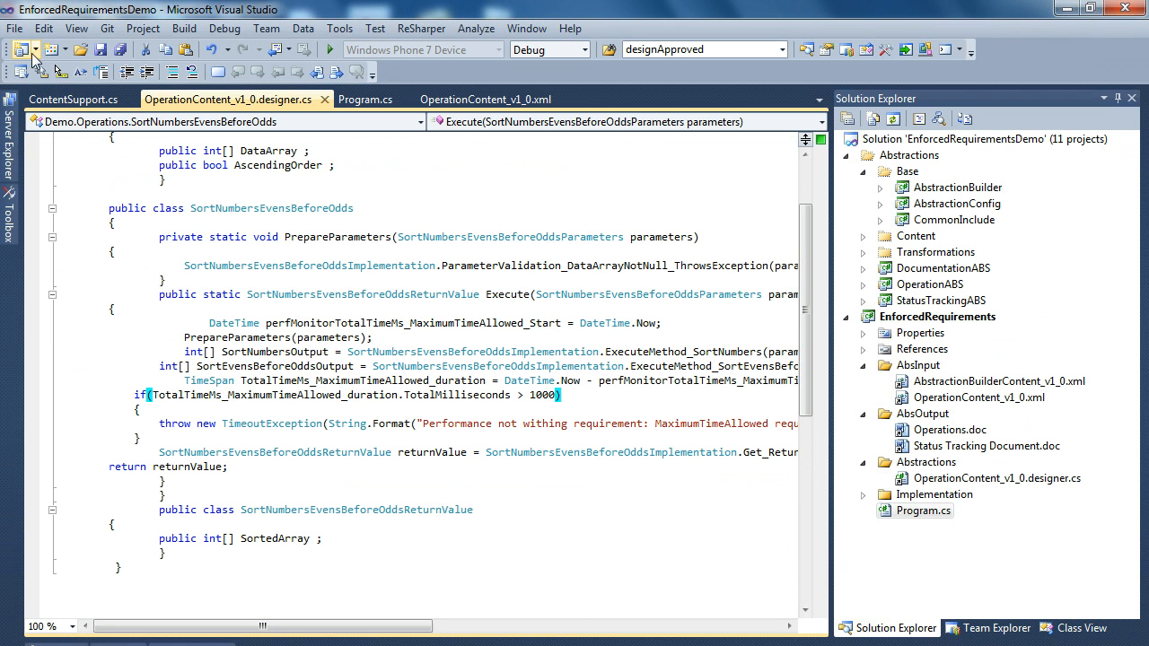
Format the designer.cs document and scroll through the reindented Execute method
{"action": "left_click", "coordinate": [43, 29]}
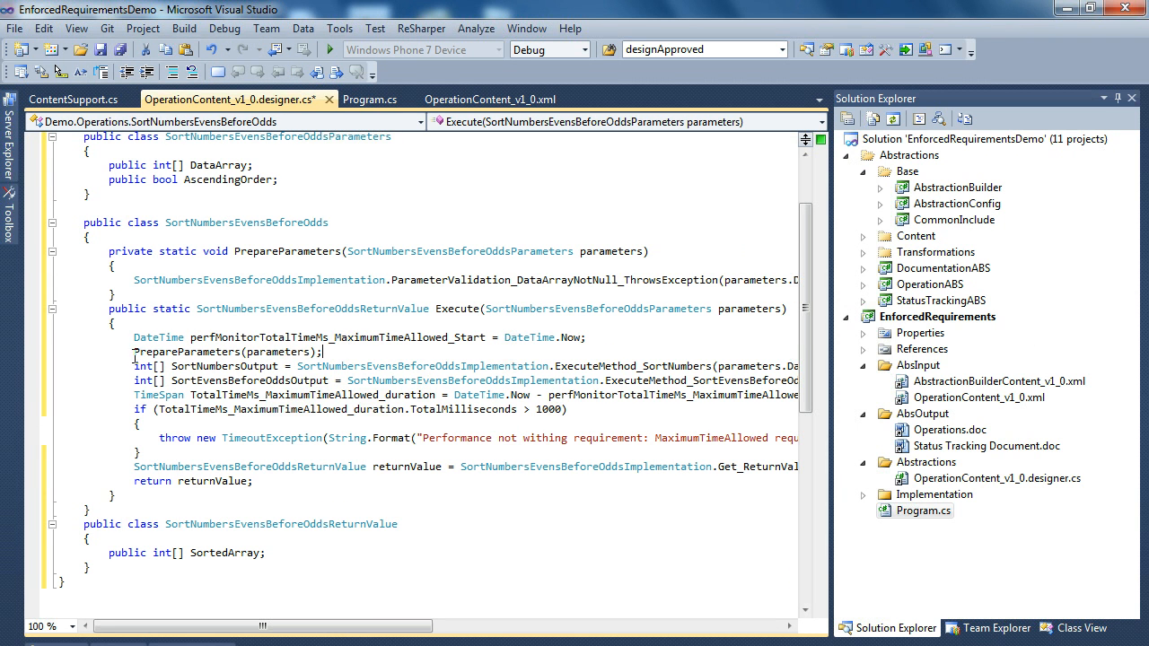
{"action": "scroll", "scroll_direction": "down", "scroll_amount": 3}
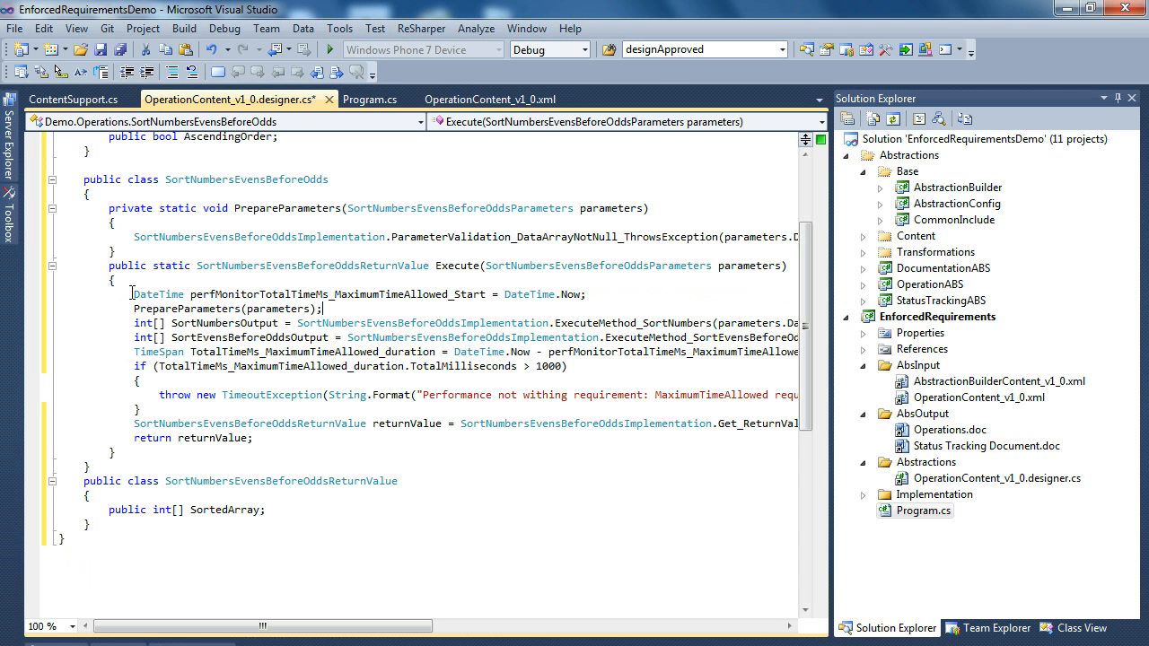
{"action": "mouse_move", "coordinate": [158, 294]}
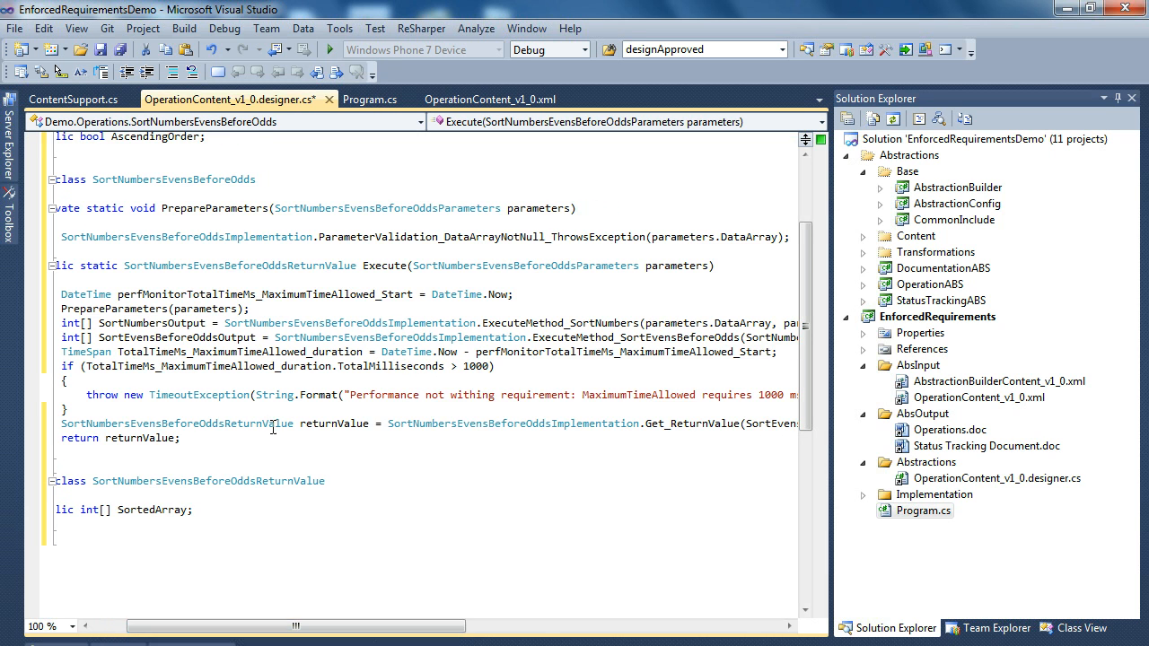
{"action": "mouse_move", "coordinate": [223, 416]}
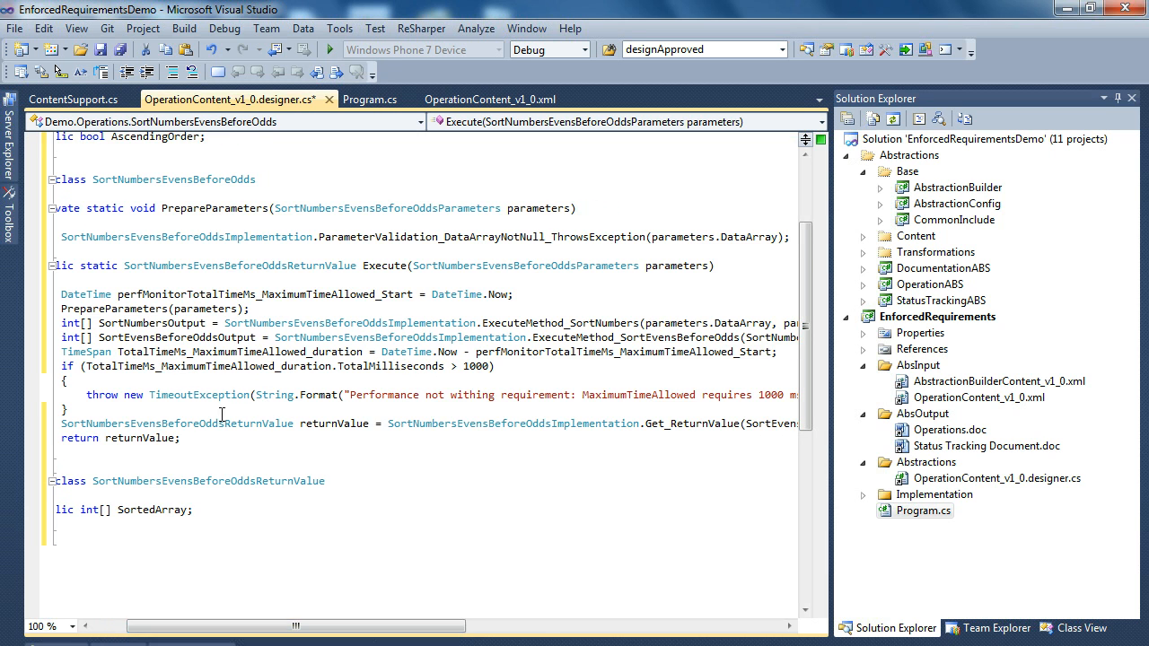